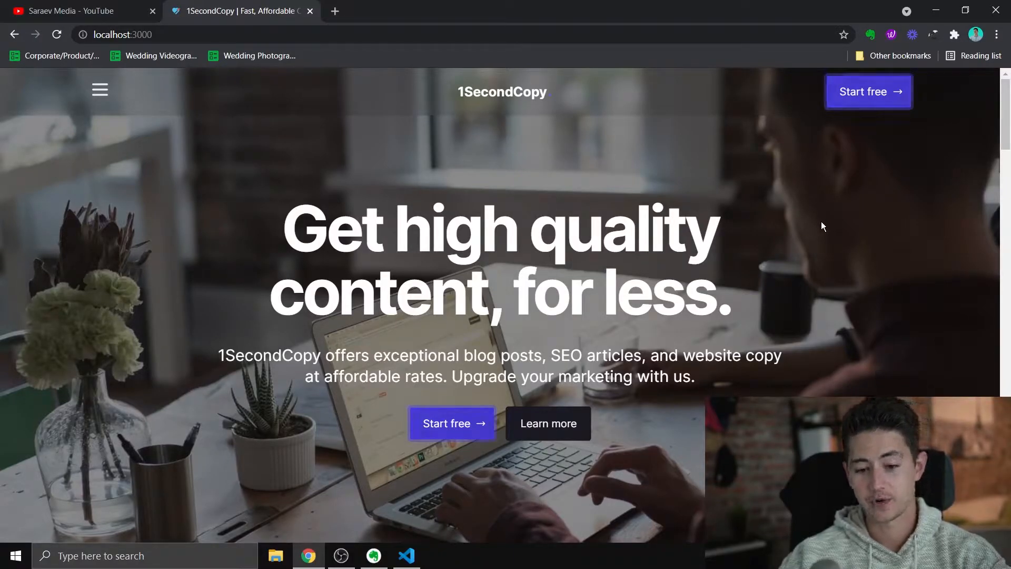
mouse_move(594, 172)
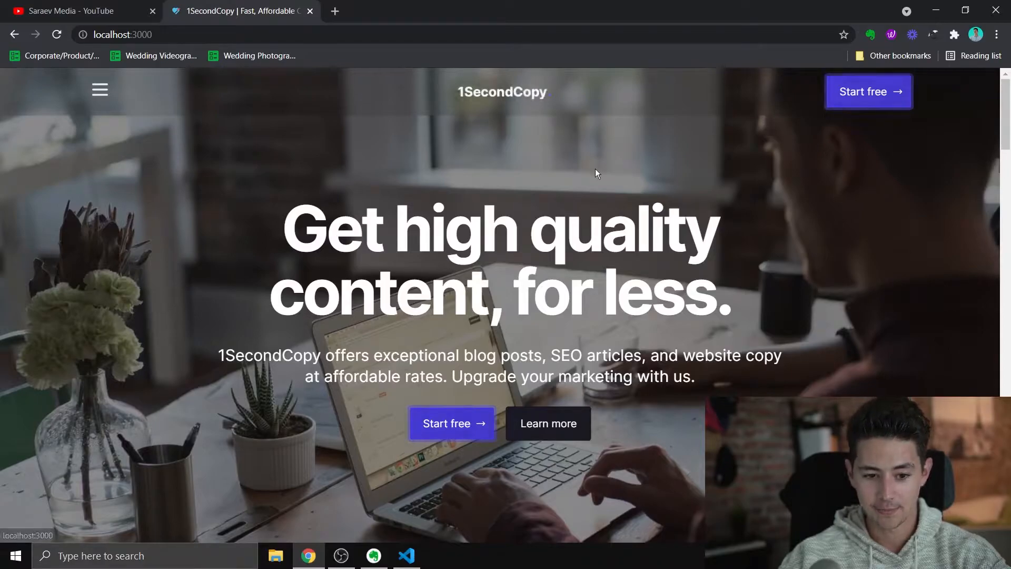
mouse_move(749, 222)
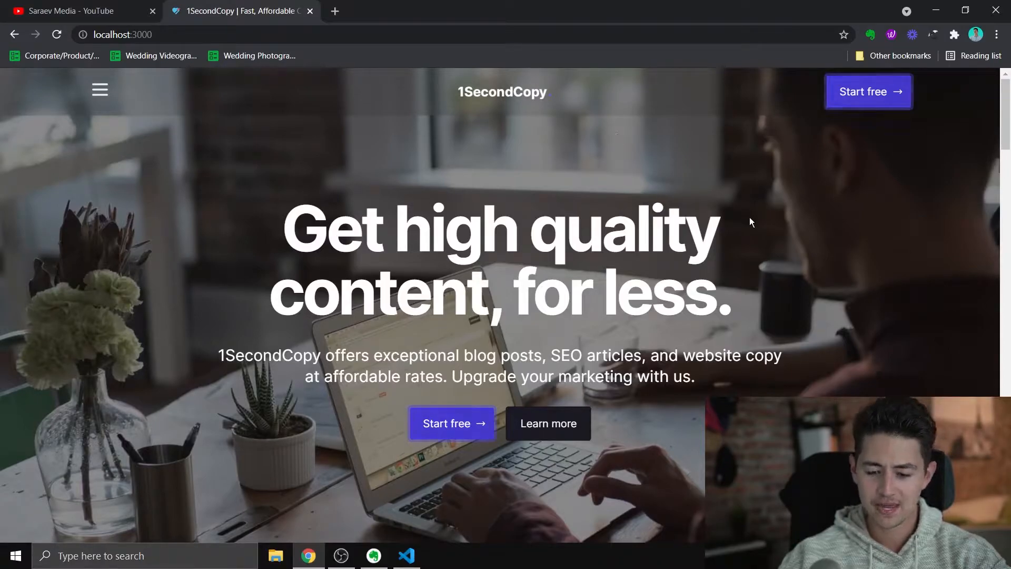
- Scroll up and down the 1SecondCopy landing page on localhost:3000 to review it
scroll(down, 3)
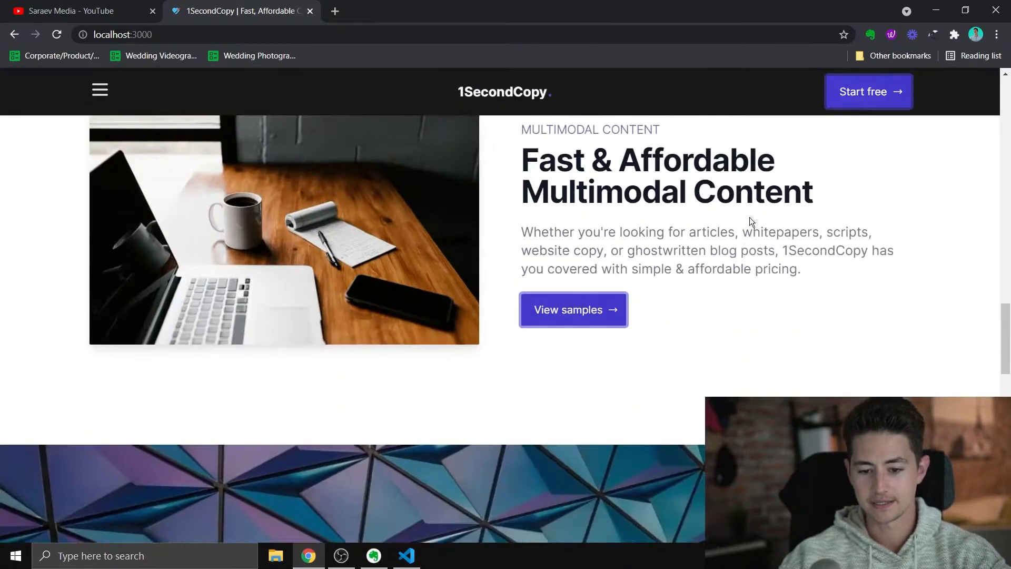
scroll(up, 3)
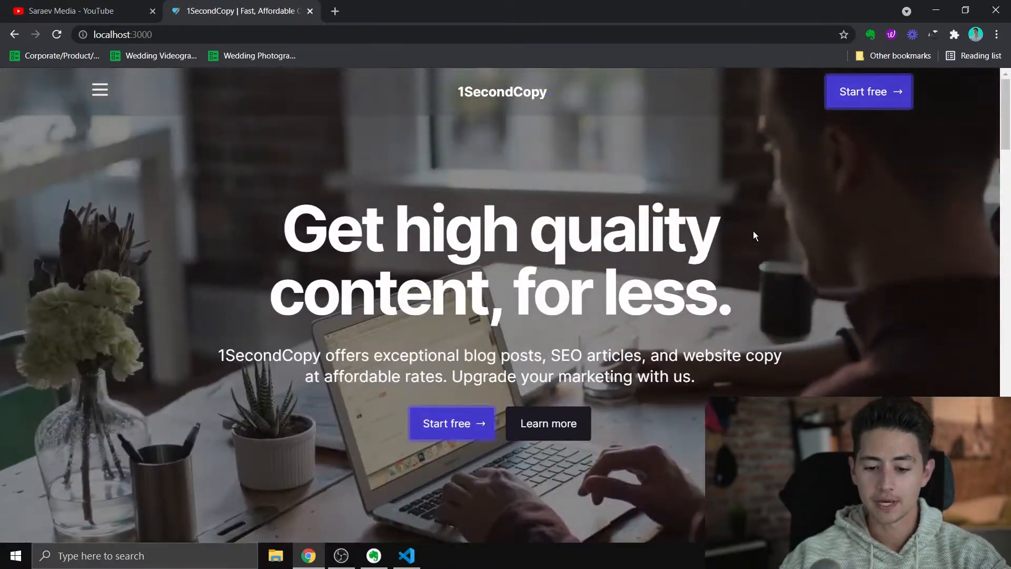
mouse_move(217, 114)
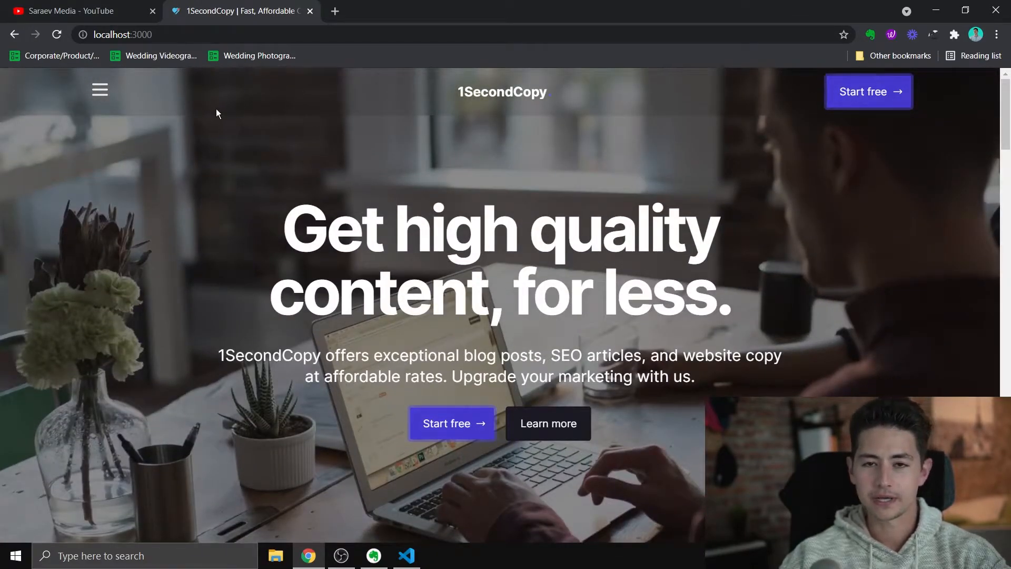
scroll(down, 3)
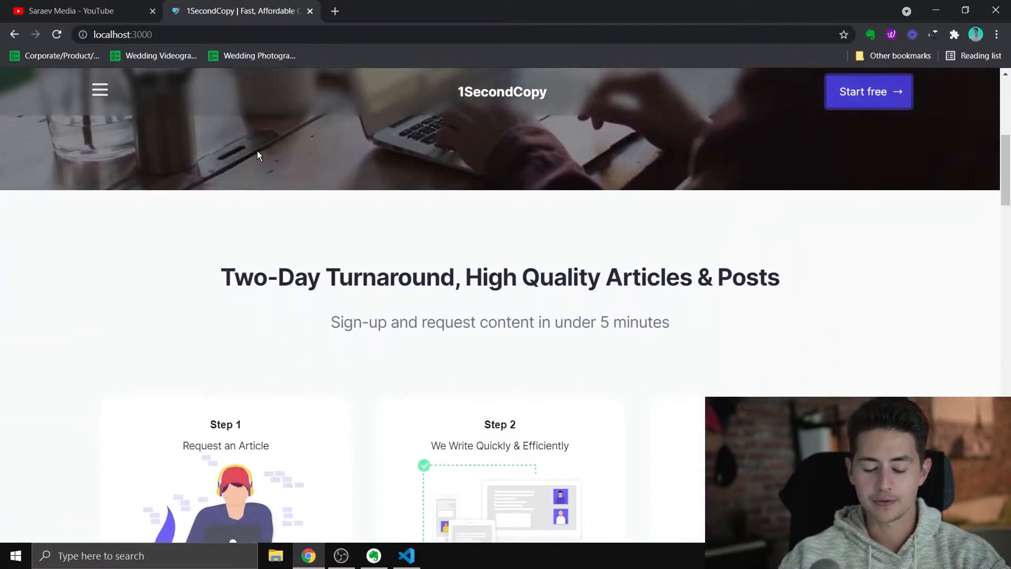
scroll(up, 3)
text(nuxt analyti)
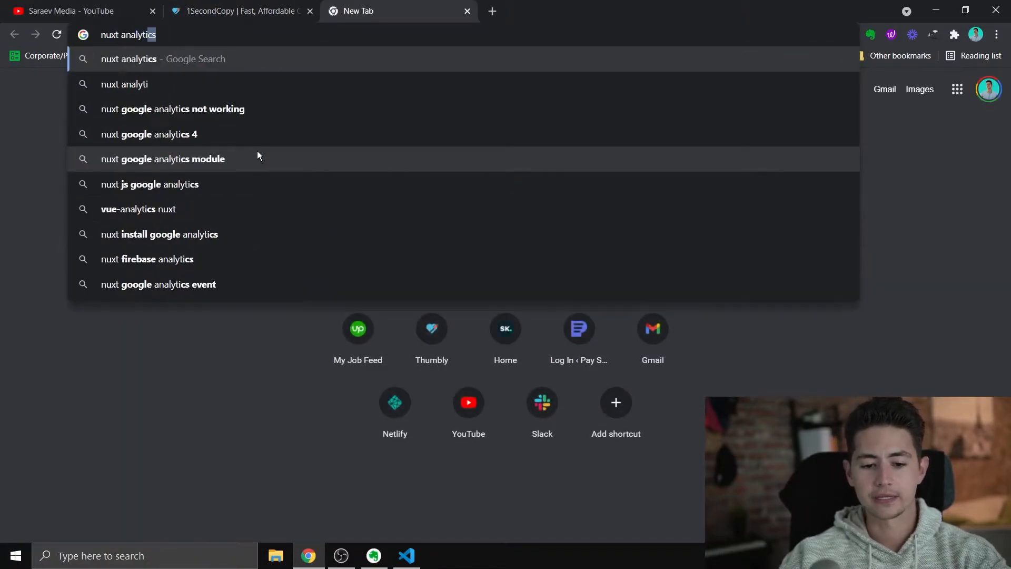
- Run the 'nuxt analytics' search and read through the Google Analytics Module for Nuxt introduction
key(Return)
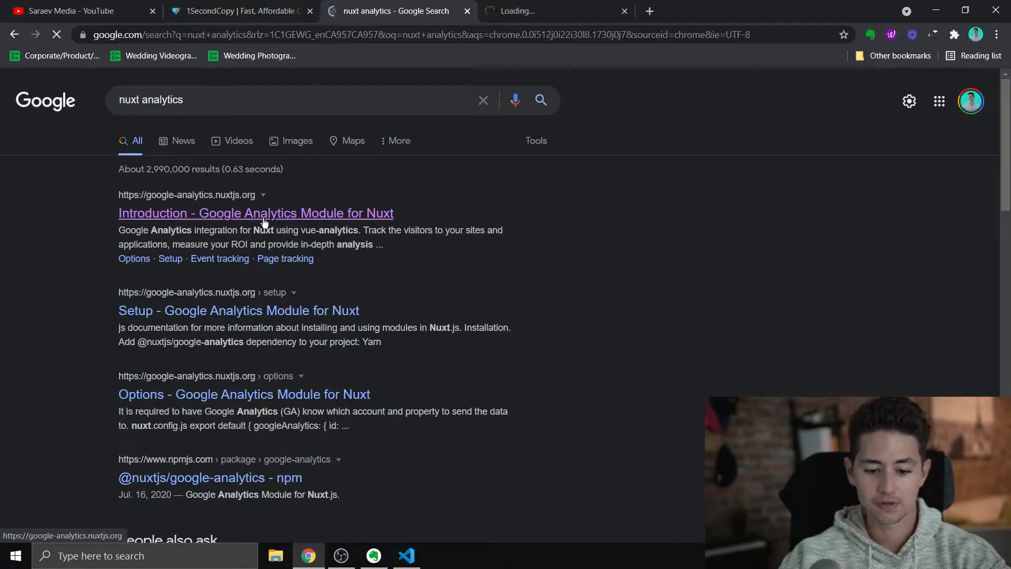
click(255, 213)
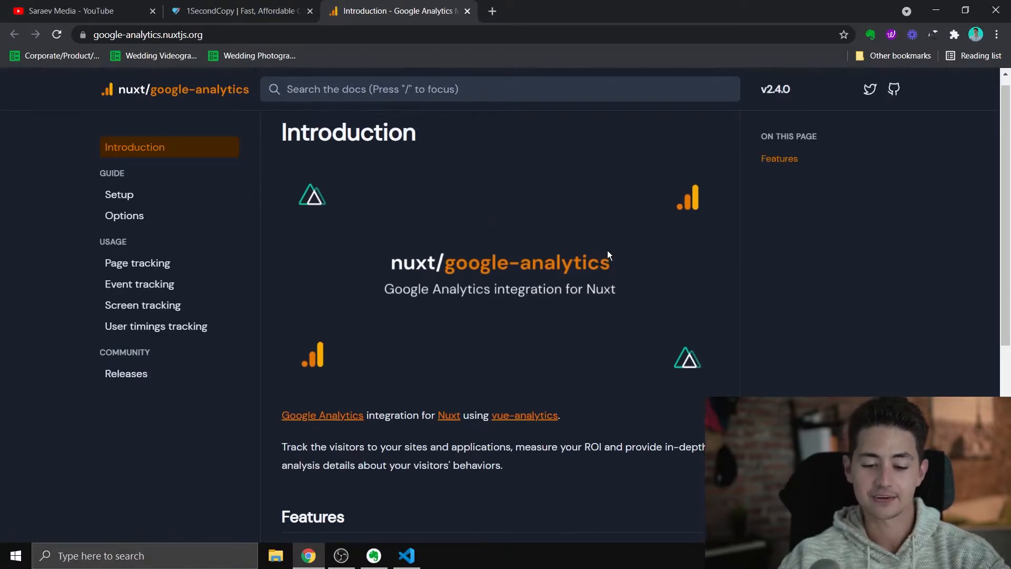
scroll(down, 3)
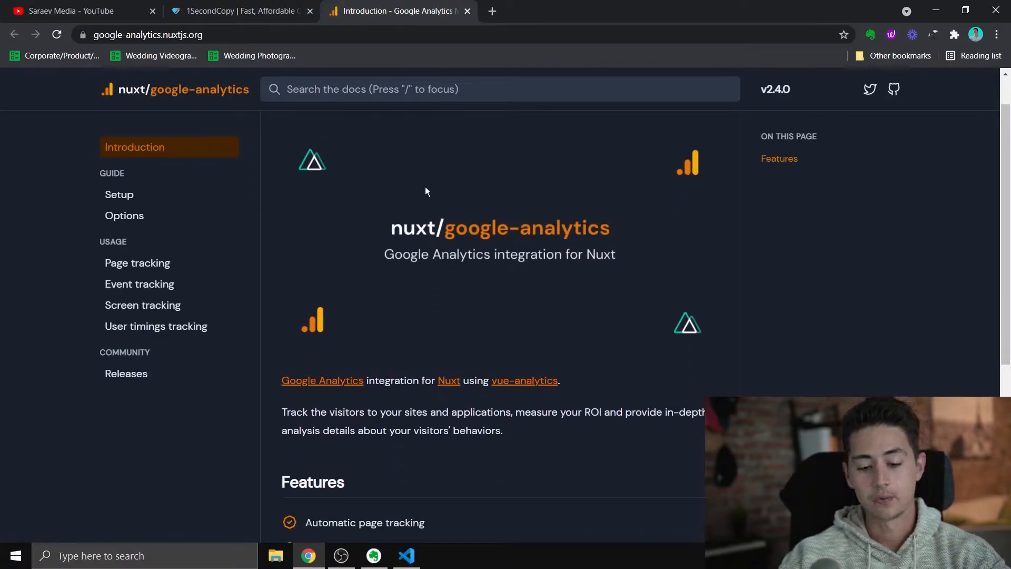
mouse_move(594, 205)
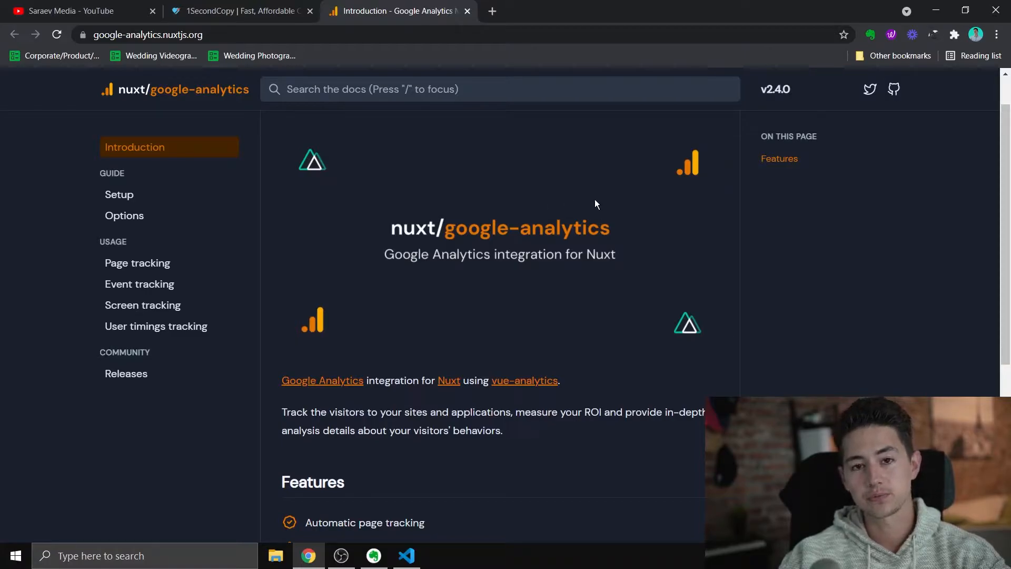
scroll(down, 3)
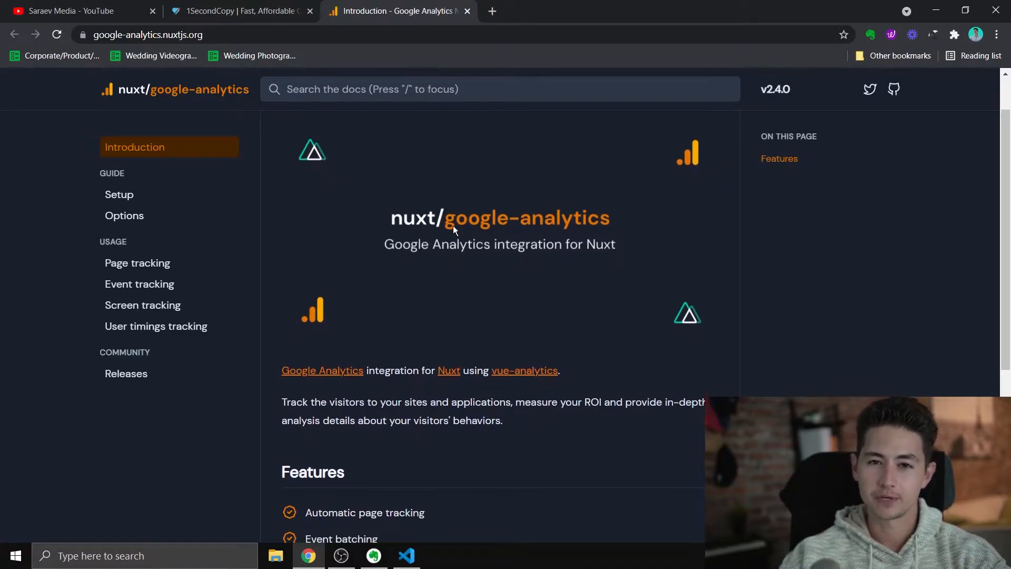
scroll(down, 3)
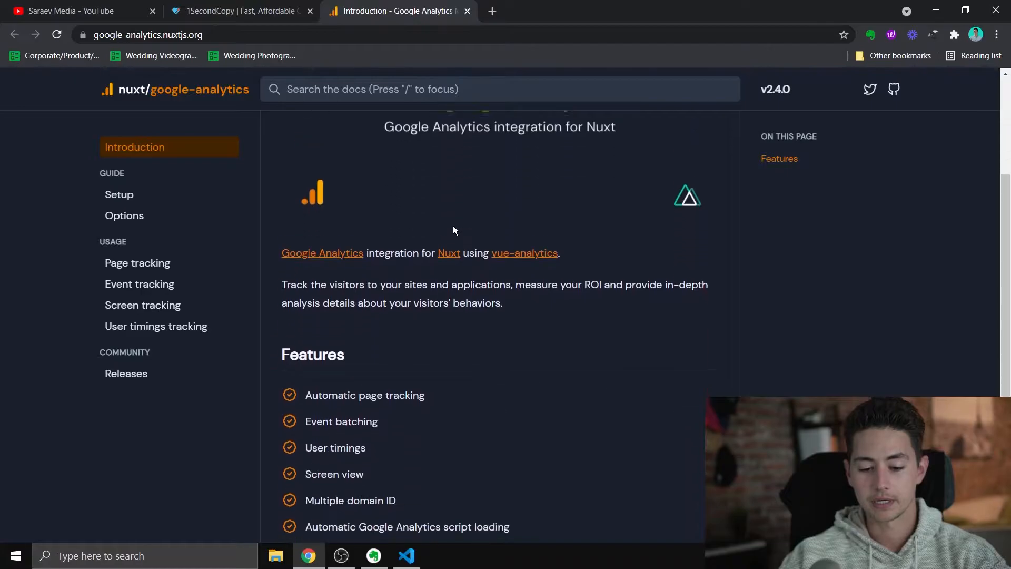
scroll(up, 3)
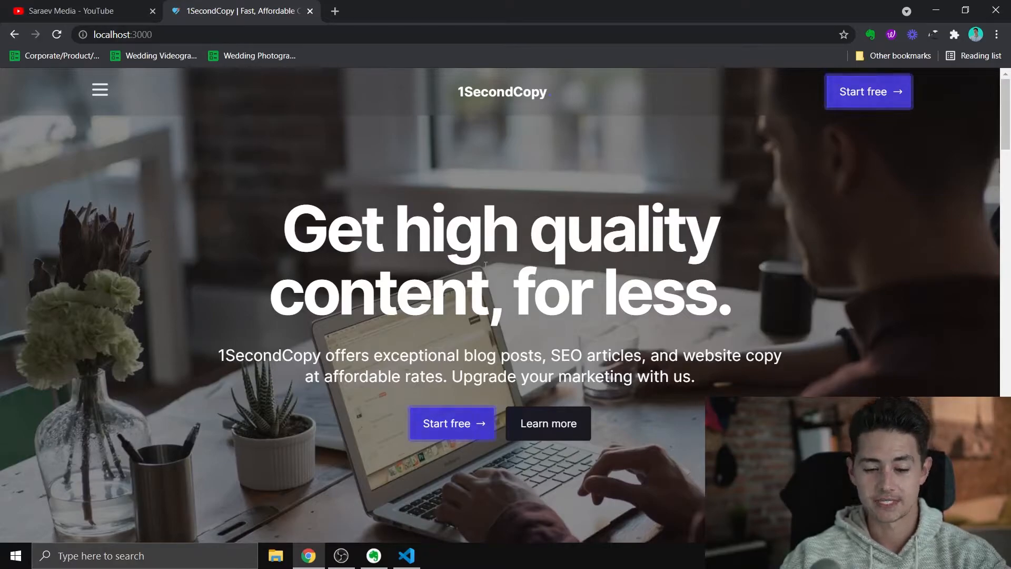
- Switch to the 1secondcopy project in VS Code and collapse the pages folder in the Explorer
click(405, 555)
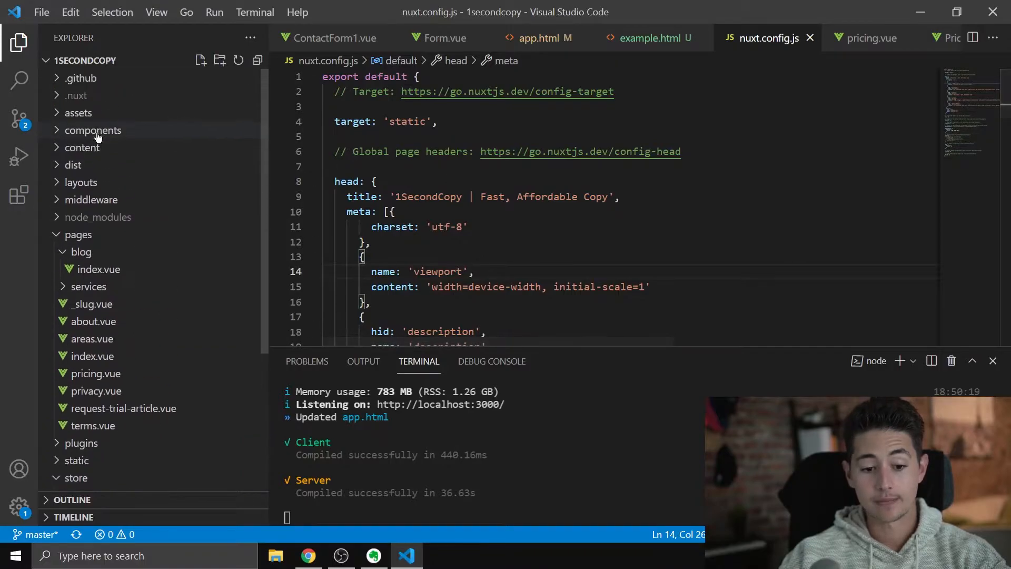
click(78, 234)
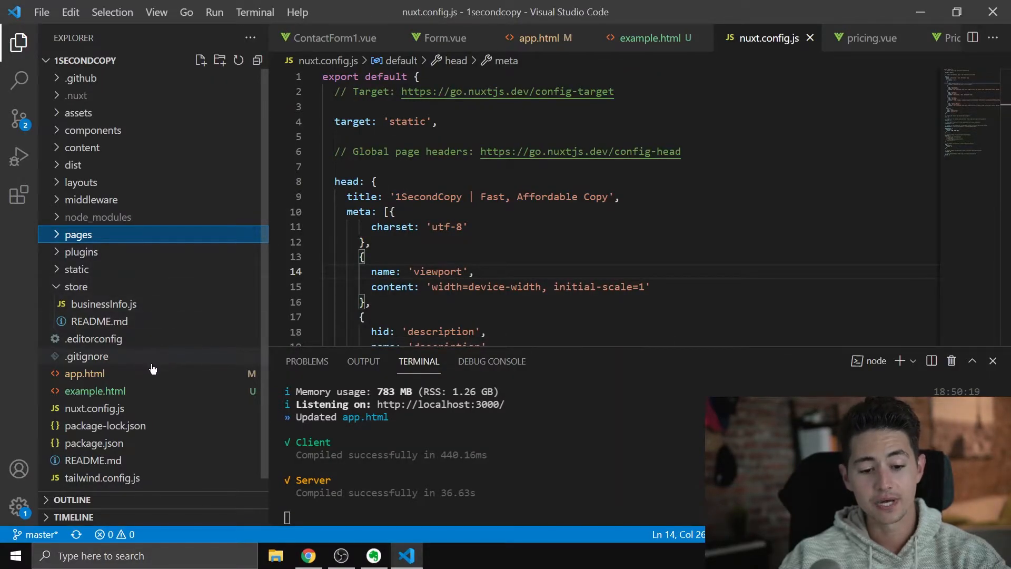
mouse_move(105, 252)
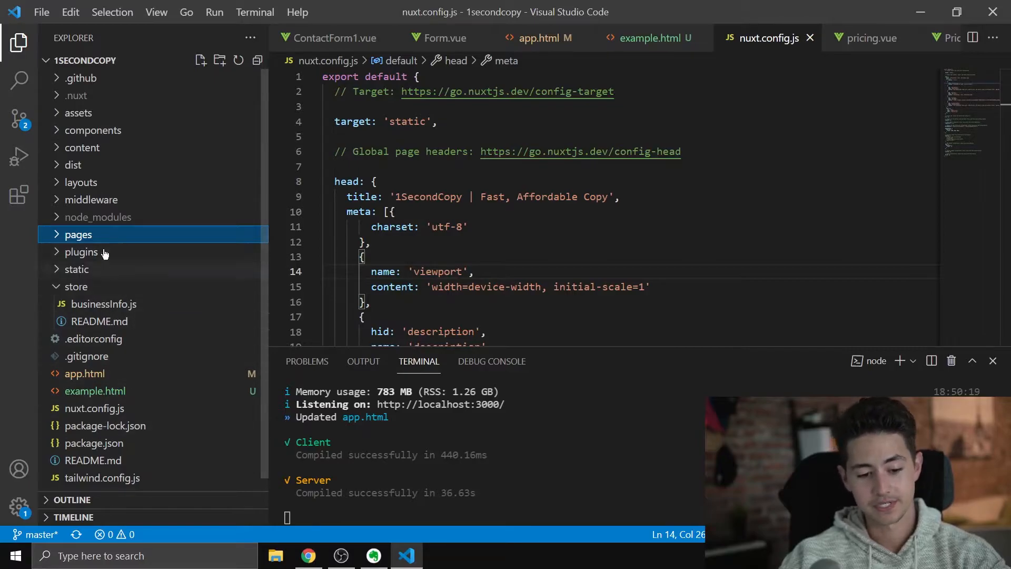
mouse_move(84, 372)
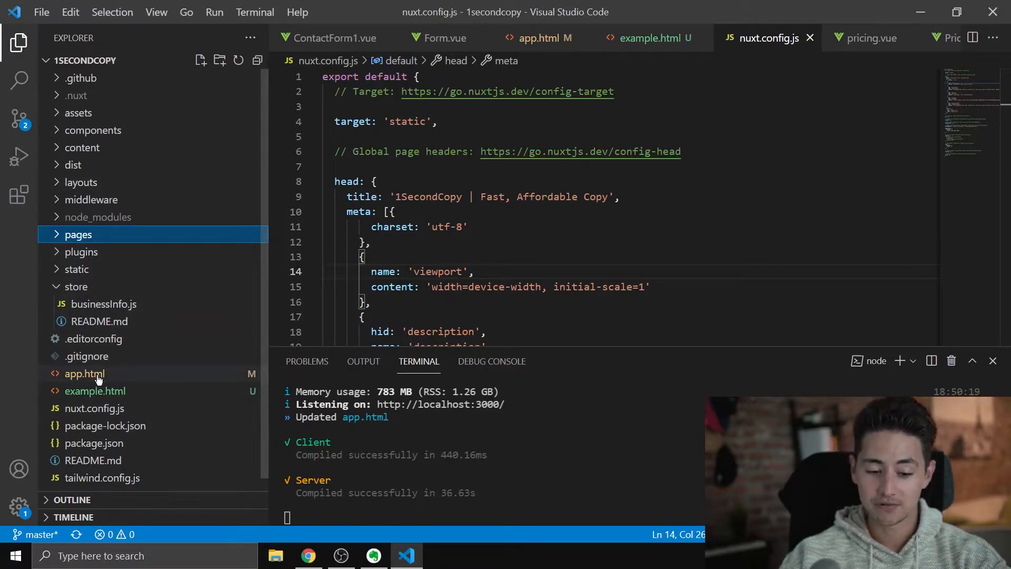
mouse_move(84, 373)
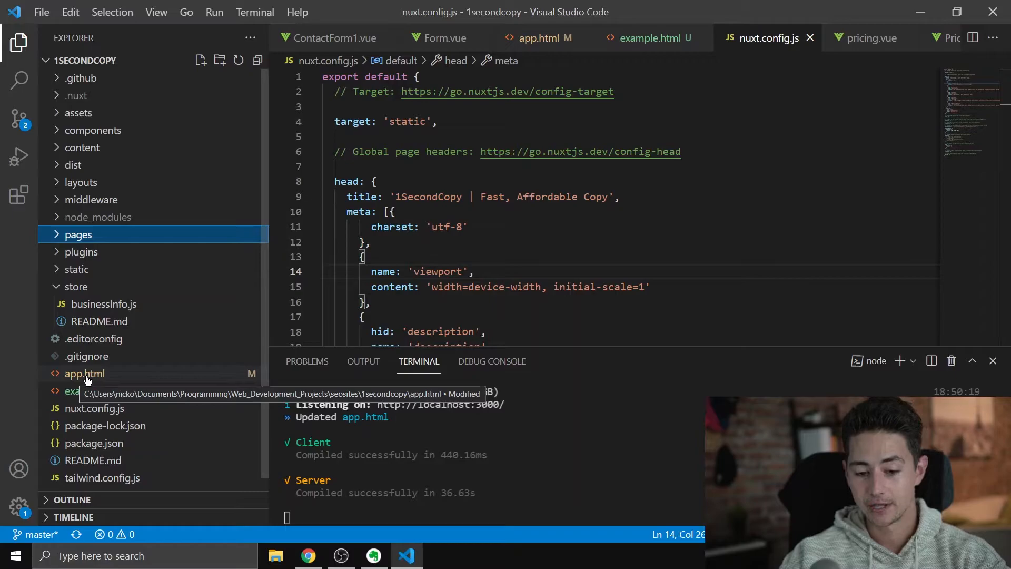
- Paste the Panelbear Analytics comment and both script blocks after {{ HEAD }} in app.html
click(84, 372)
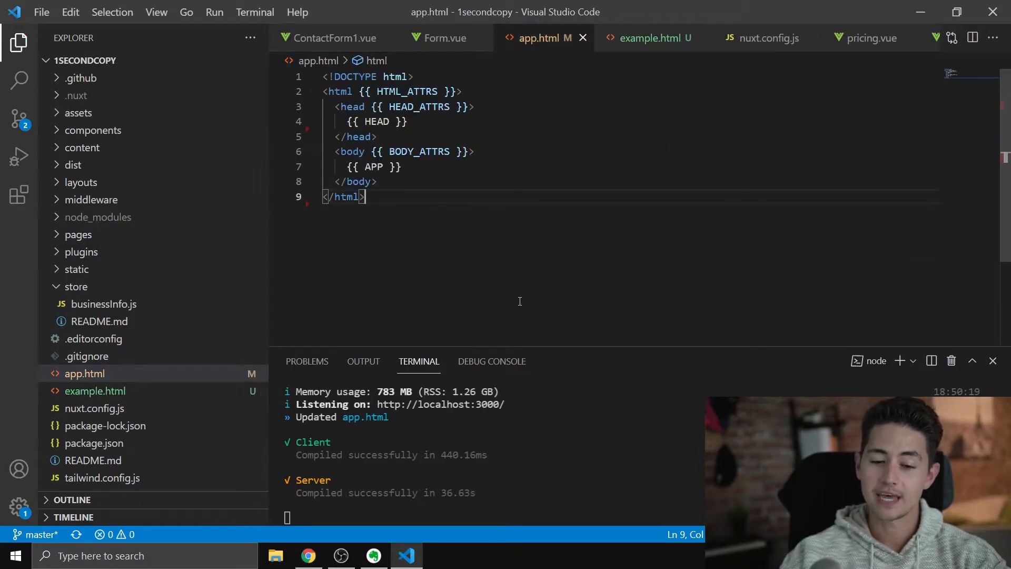
mouse_move(535, 280)
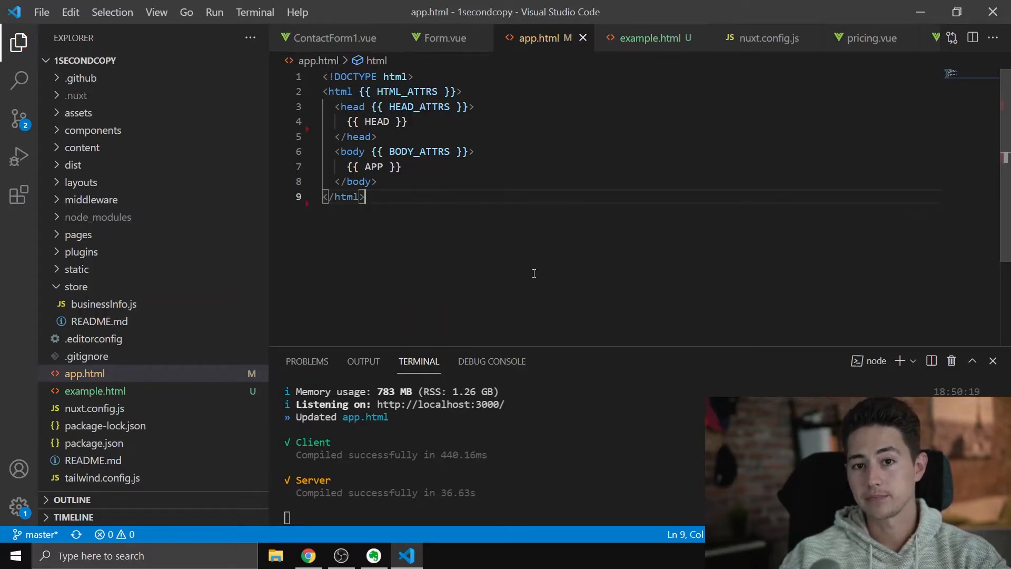
mouse_move(476, 131)
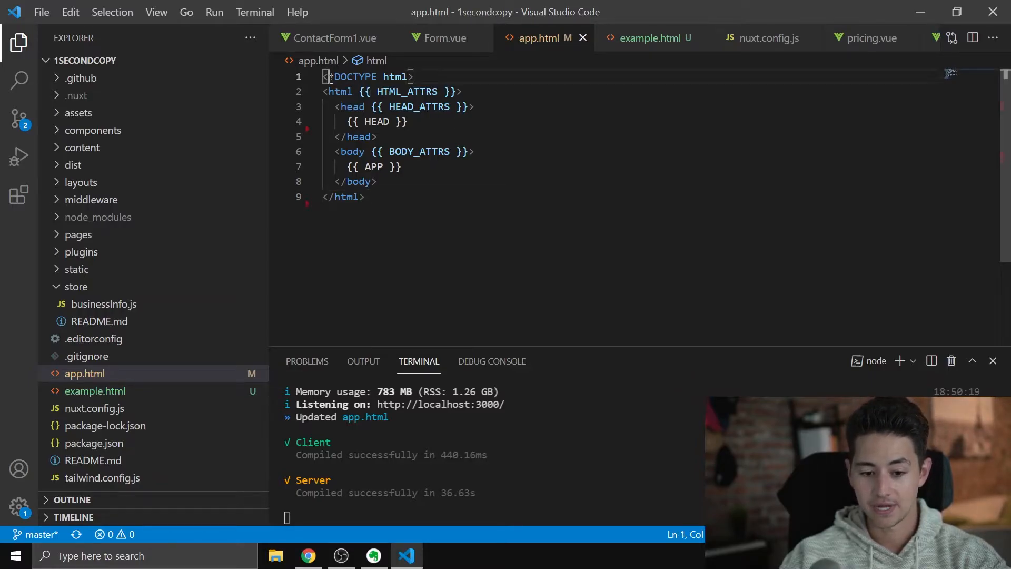
mouse_move(338, 91)
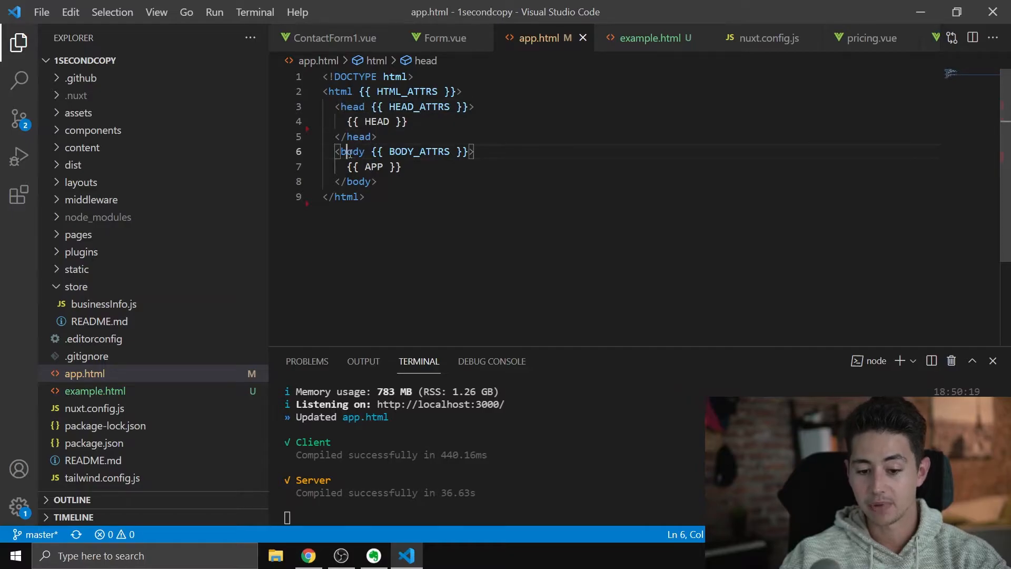
double_click(373, 166)
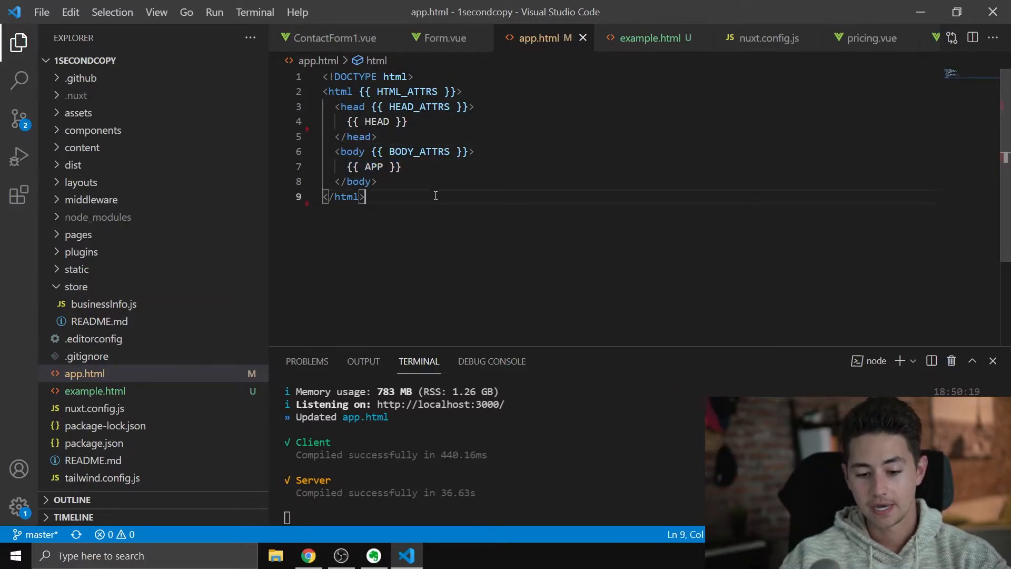
key(ctrl+a)
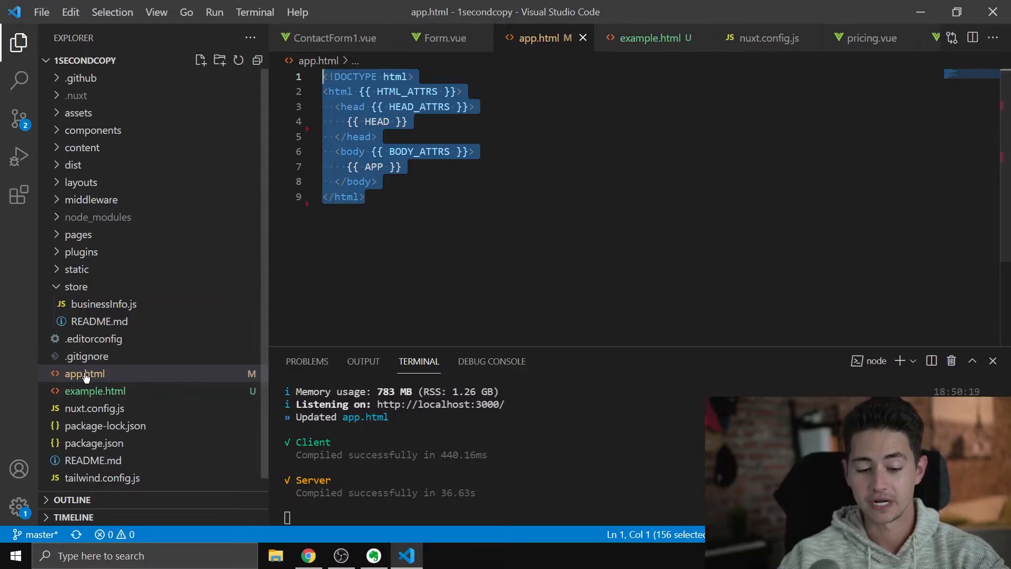
mouse_move(127, 388)
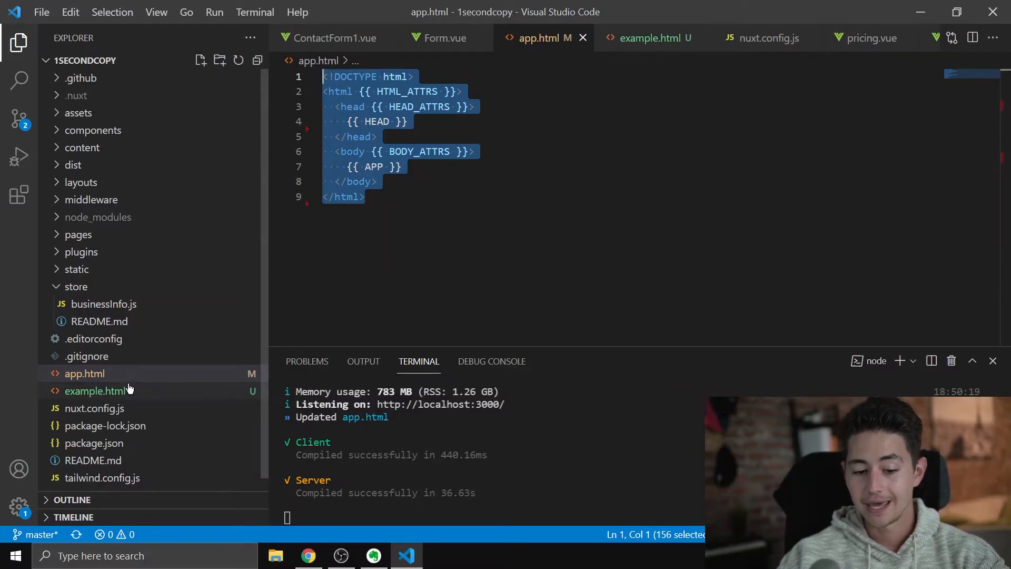
key(Enter)
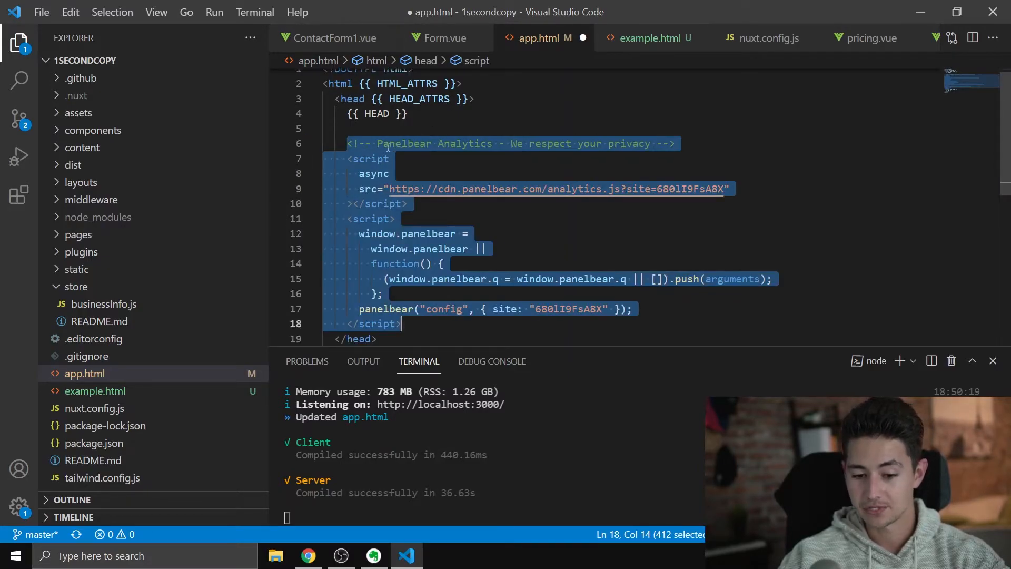
- Save app.html and wait for the dev server to report Client compiled successfully
click(377, 143)
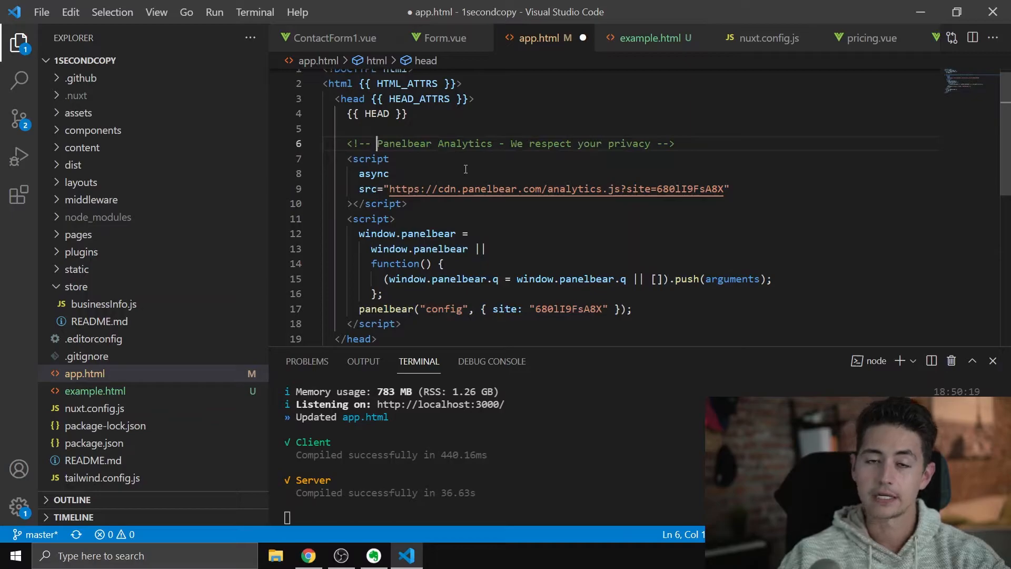
scroll(up, 3)
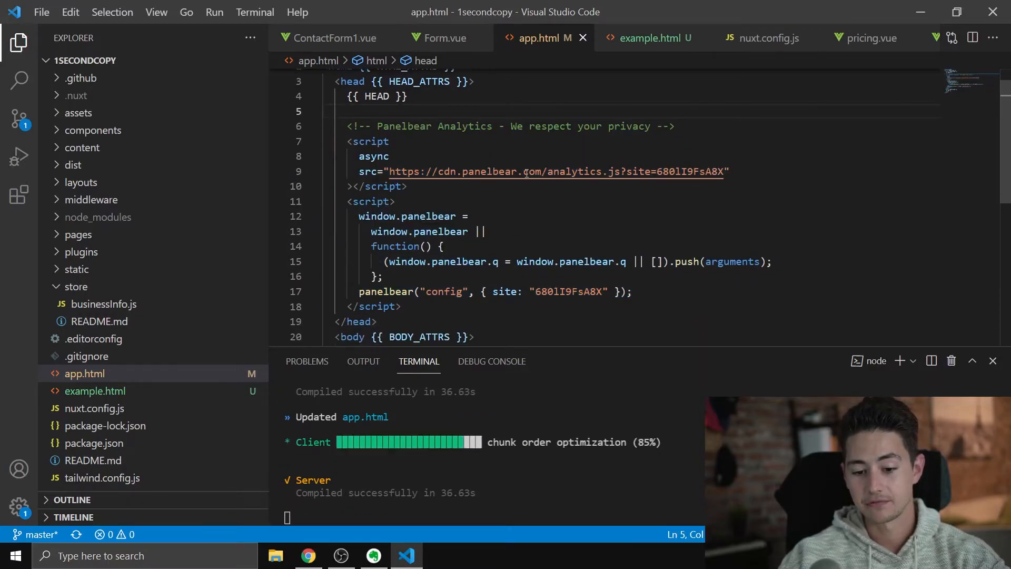
click(638, 220)
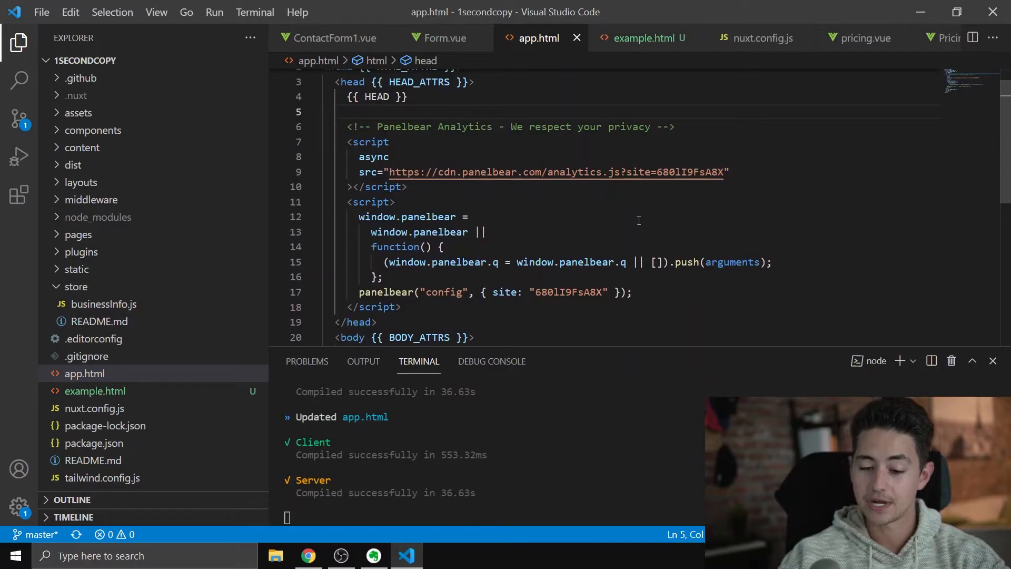
mouse_move(567, 172)
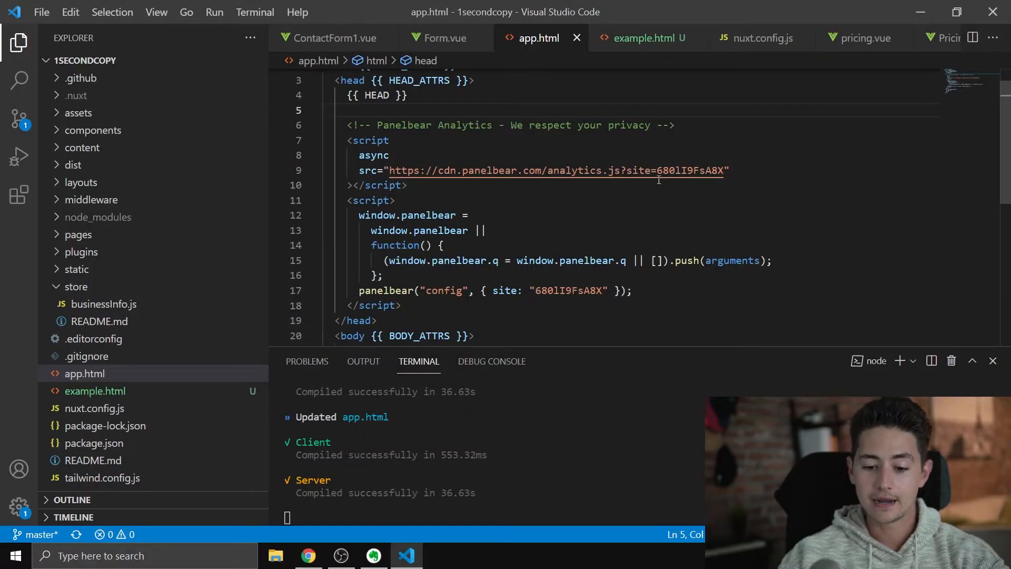
- Inspect the localhost:3000 head in DevTools Elements and expand the Panelbear config script
click(309, 555)
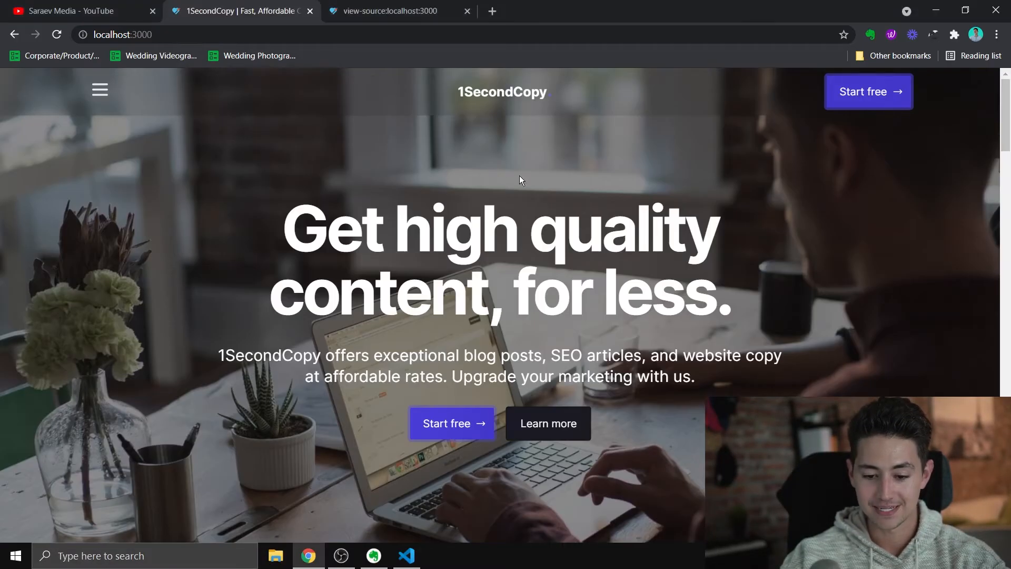
key(F12)
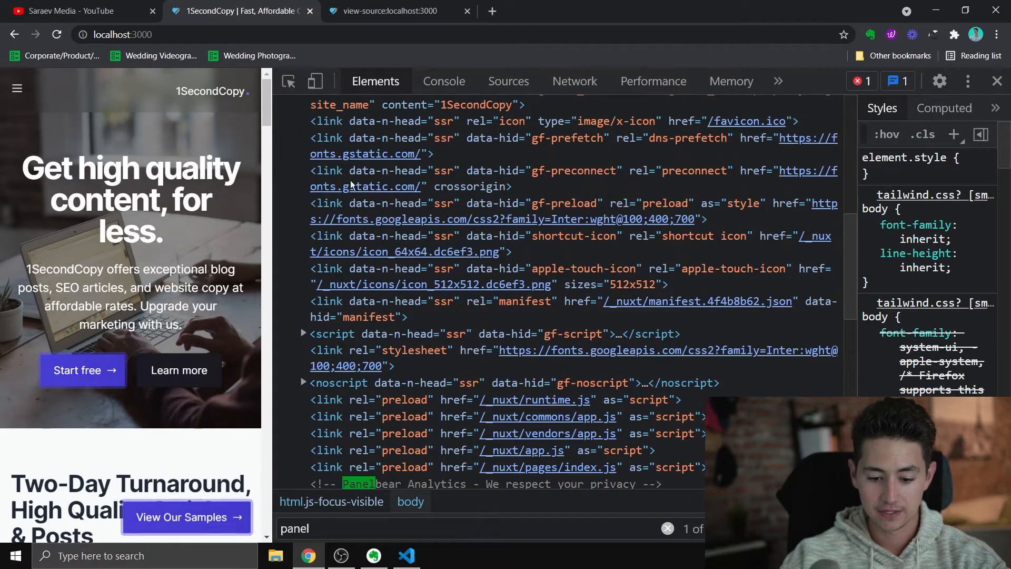
scroll(down, 3)
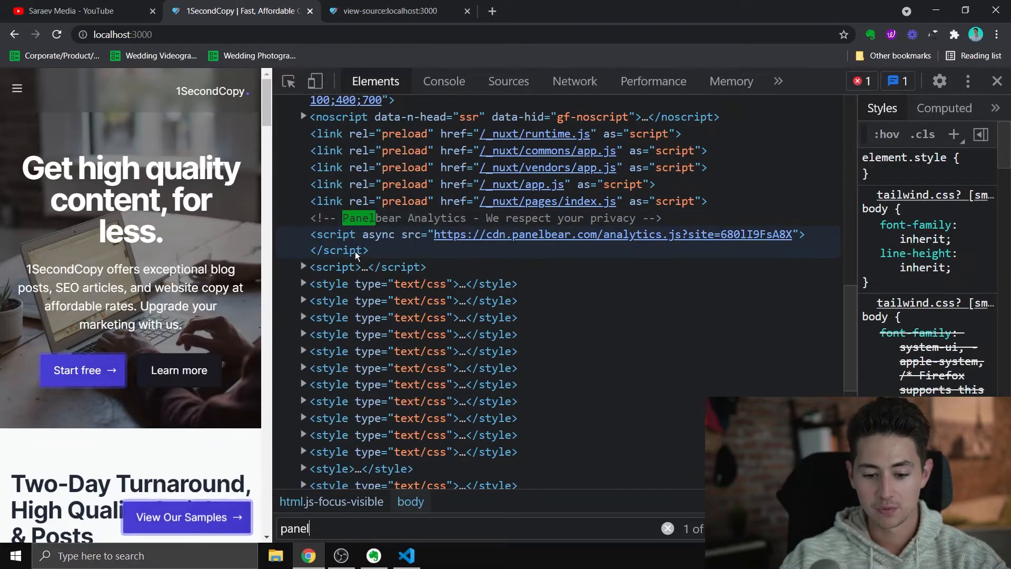
click(302, 266)
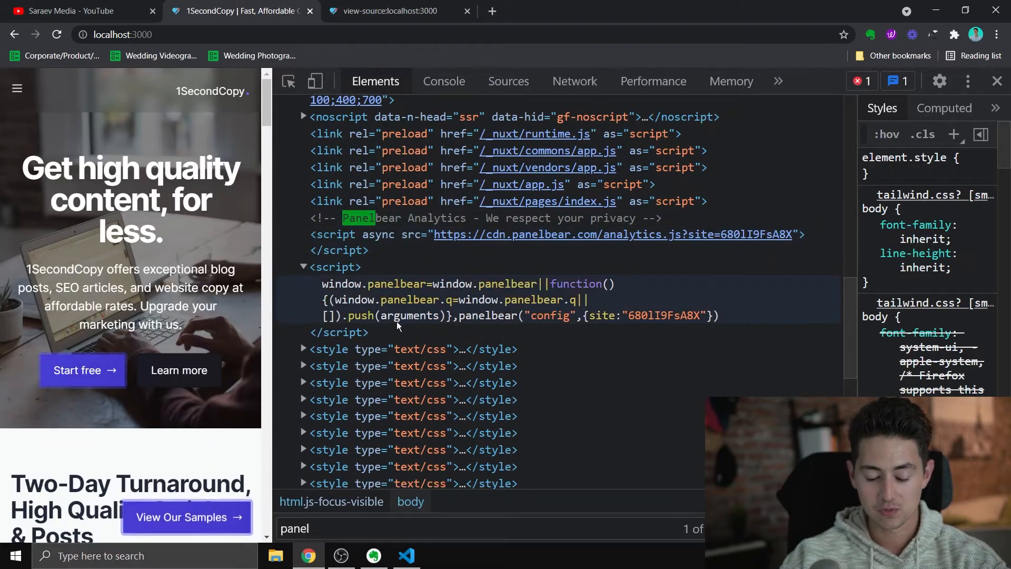